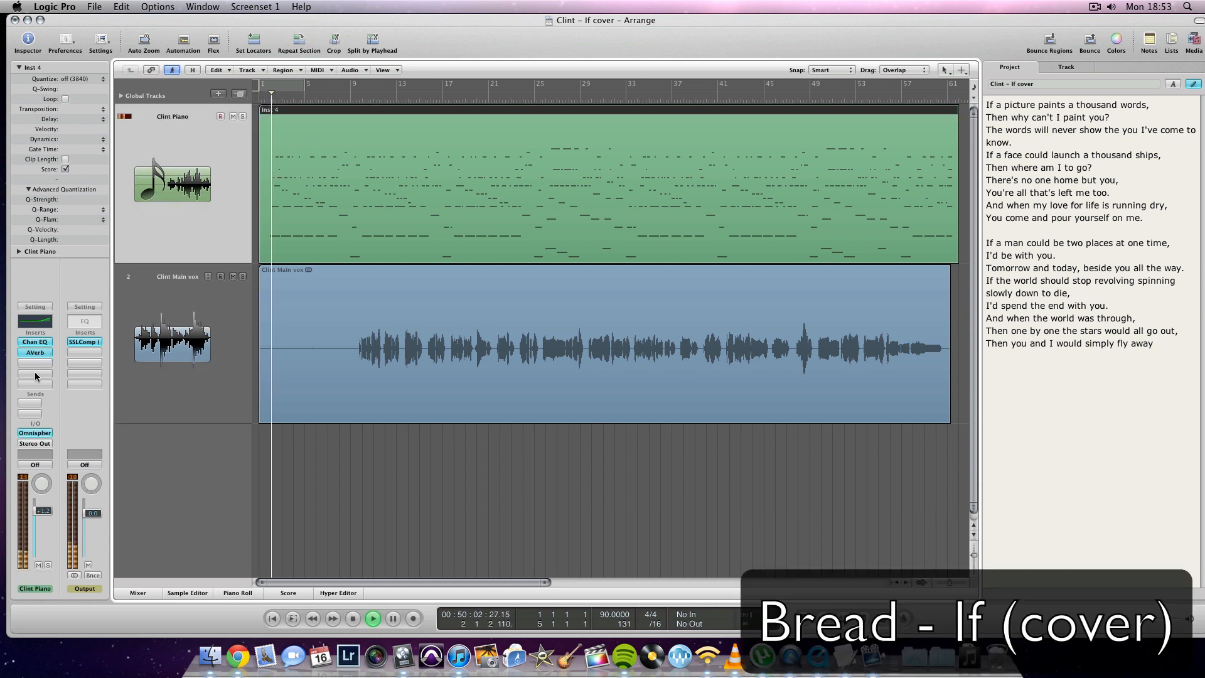
Step: Show the Clint Piano track's Omnisphere with the Soundsource Browser on Classic Nylon Guitar
left_click(35, 432)
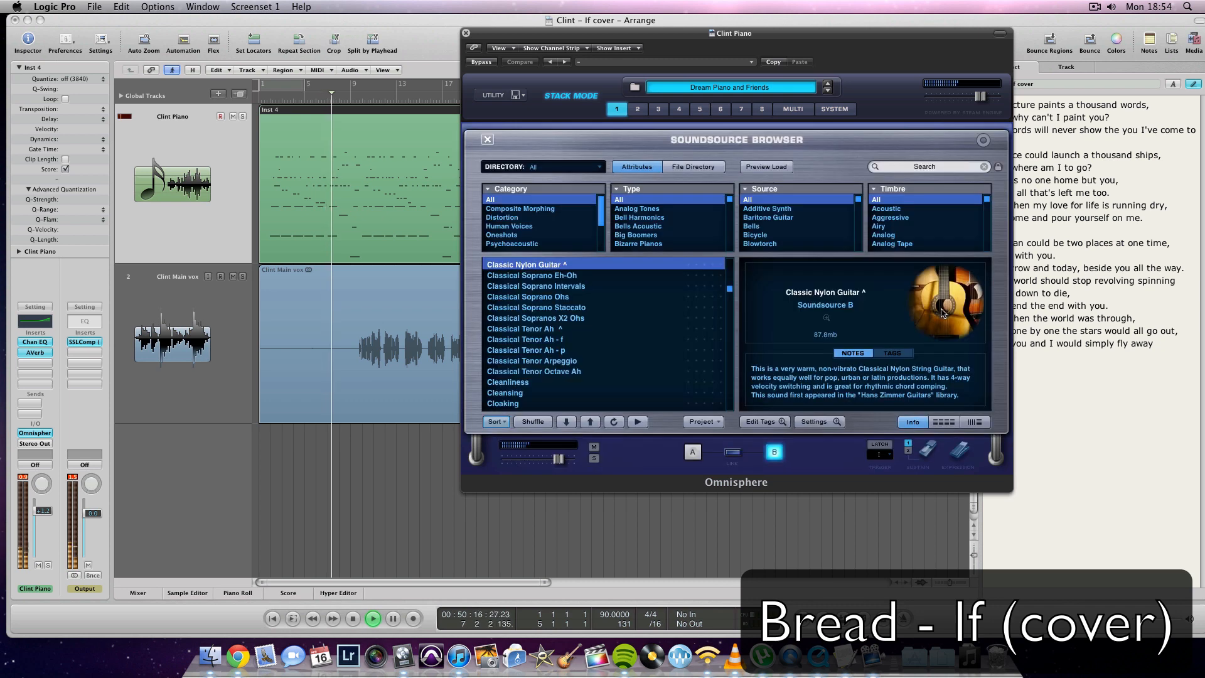
Step: Switch from Omnisphere to the Clint Main vox Tube-Tech CL 1B compressor on its Male Vocal preset
left_click_drag(731, 33, 679, 30)
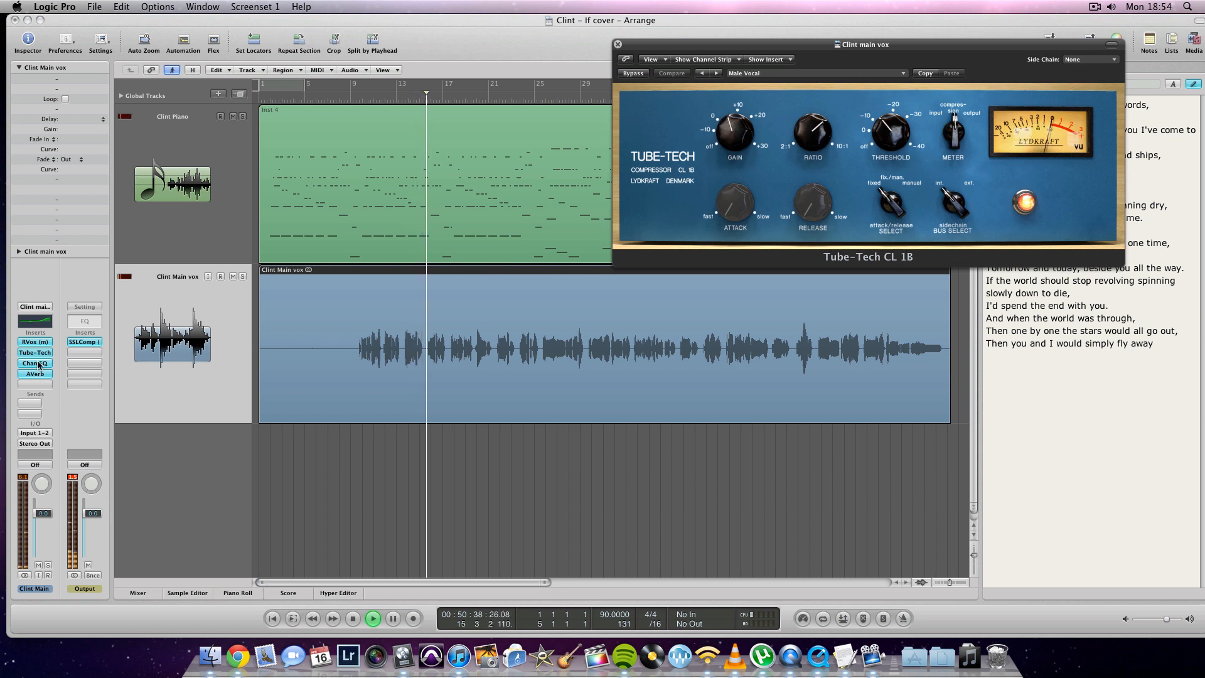
Step: Show the Output channel's SSL G-Master Buss Compressor on its Mastering preset
left_click(35, 363)
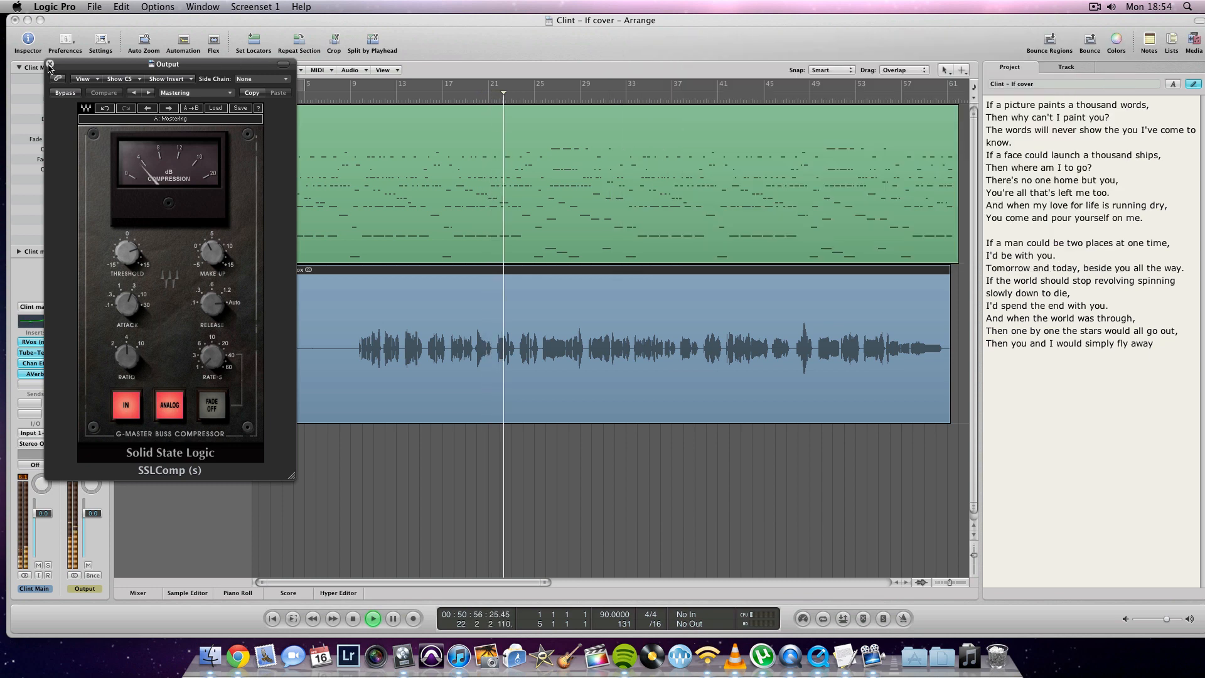
Step: Close the SSL buss compressor, returning to the arrange view with both tracks playing
left_click(49, 66)
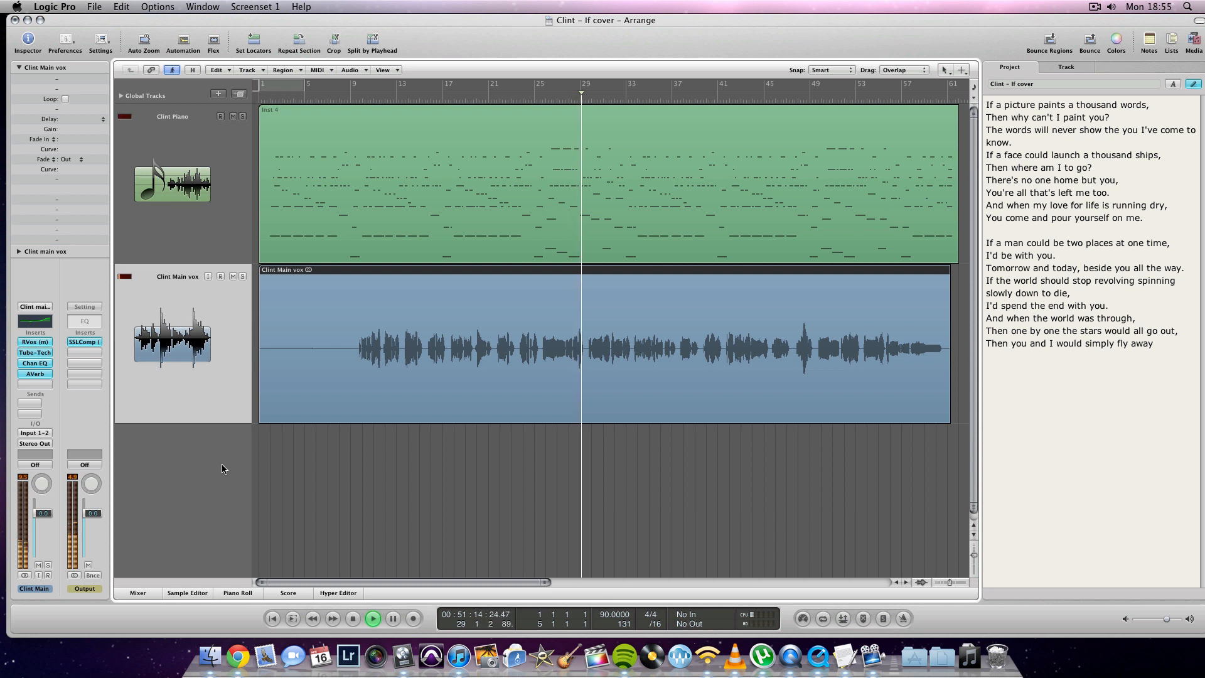
Step: Show the Clint Main vox RVox plugin with its gate, compression and gain levels
left_click(35, 341)
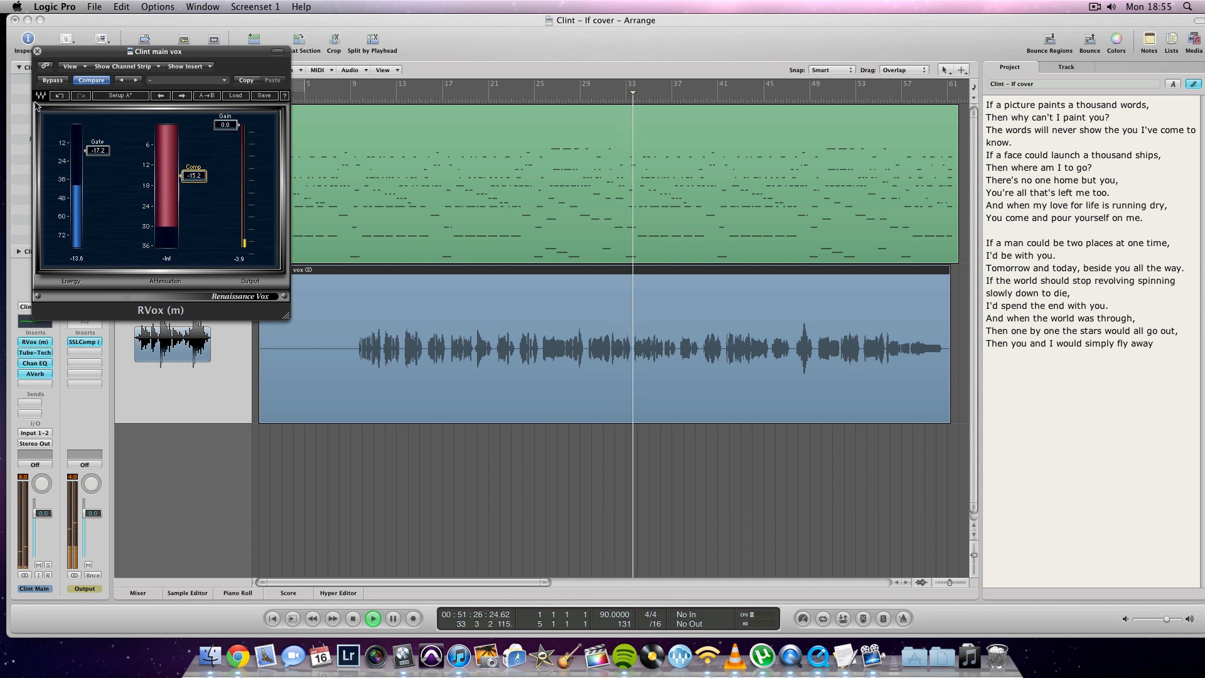
Step: Close RVox and return to the arrange view with the Clint Piano track selected
left_click(39, 51)
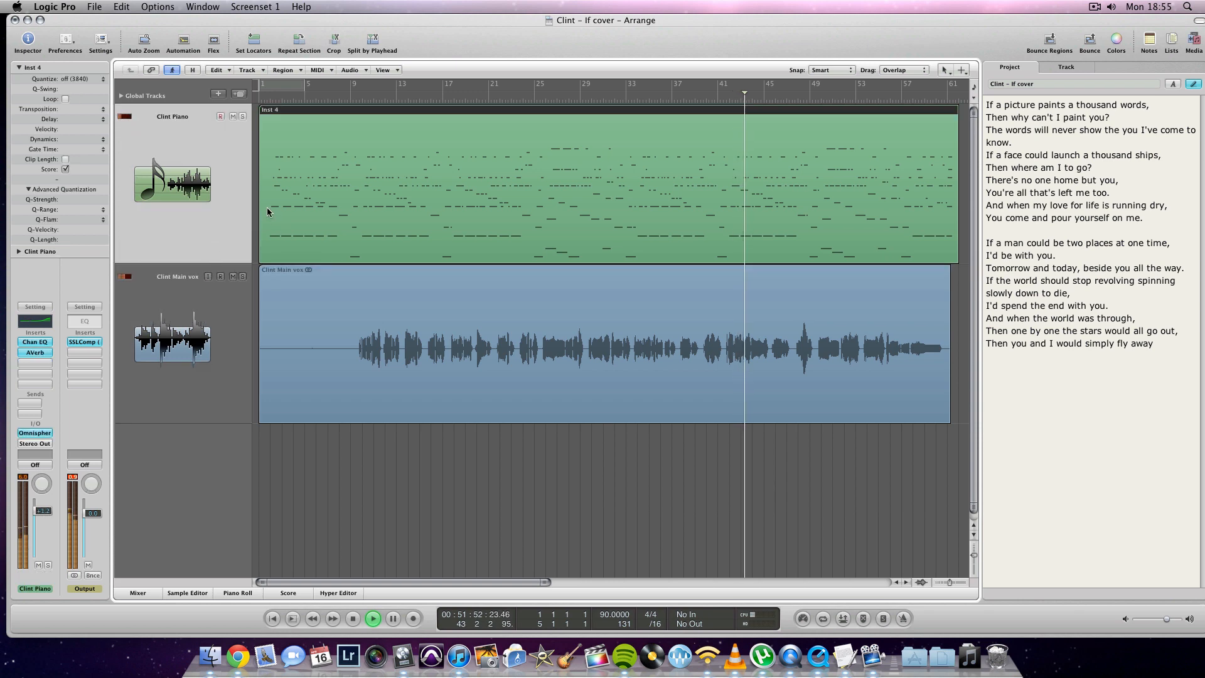
Step: View the piano region's notes in the Piano Roll, then bring Omnisphere's browser back up
left_click(237, 592)
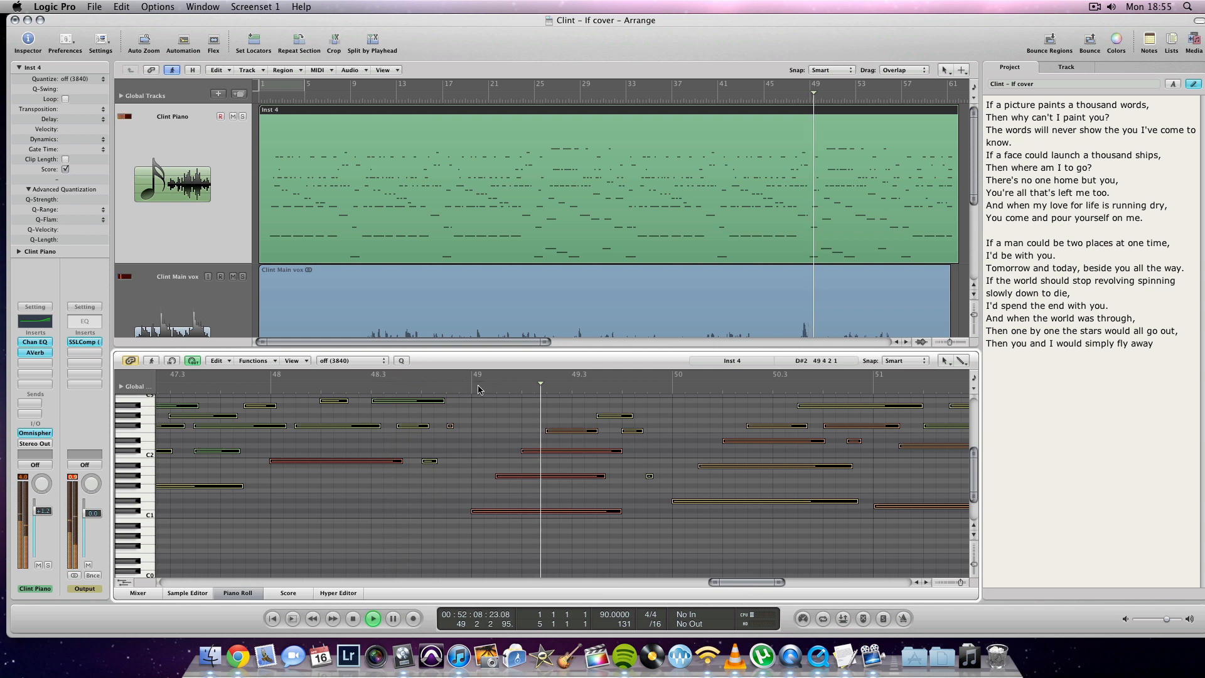
left_click(138, 592)
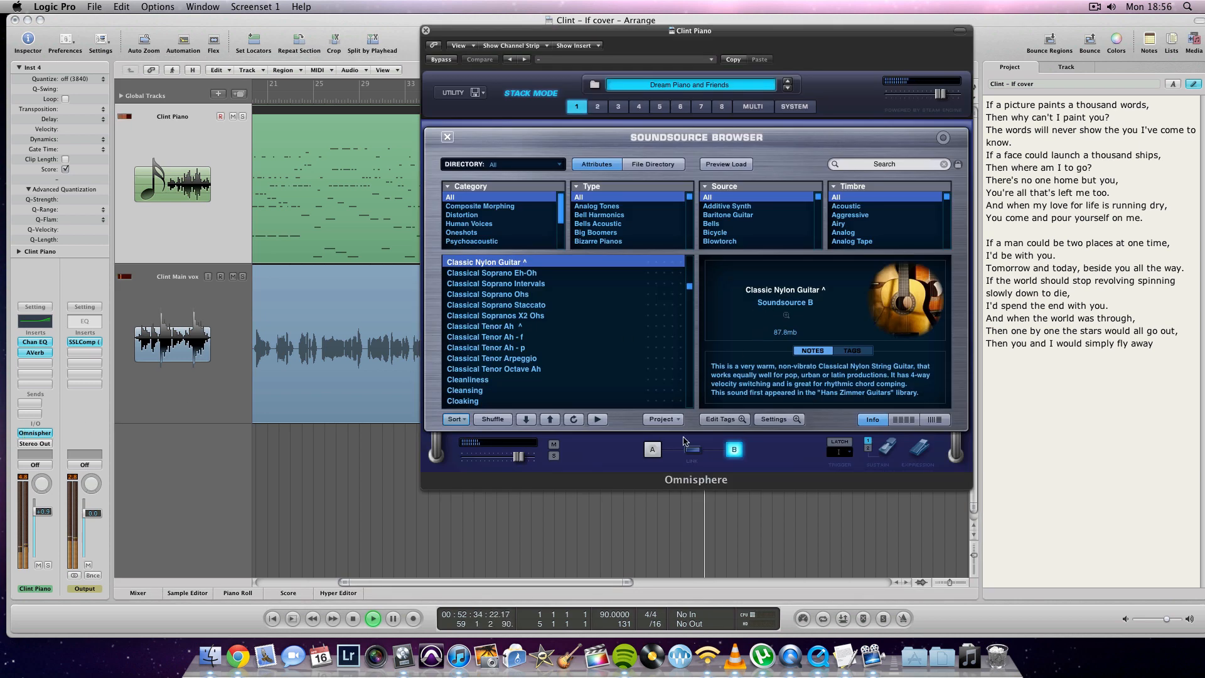
Step: Return Omnisphere to its main page with the Classic Nylon Strings patch
left_click(447, 136)
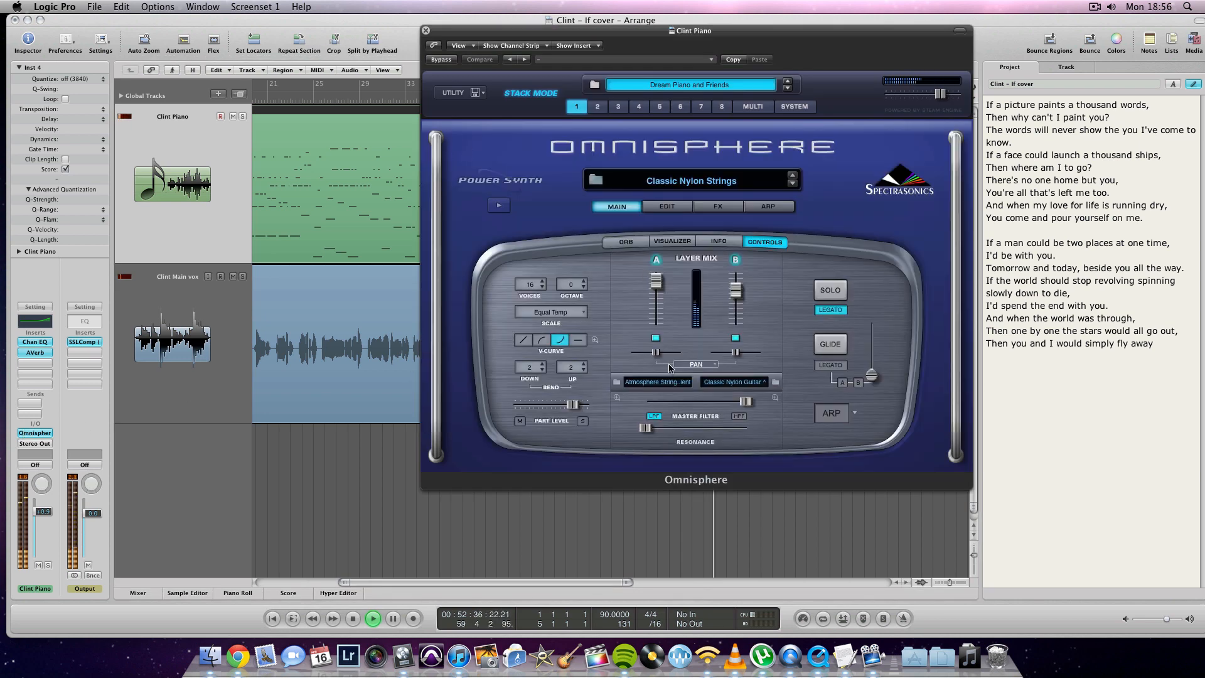
Step: Close Omnisphere, leaving the arrange view showing the full piano and vocal regions
left_click(657, 381)
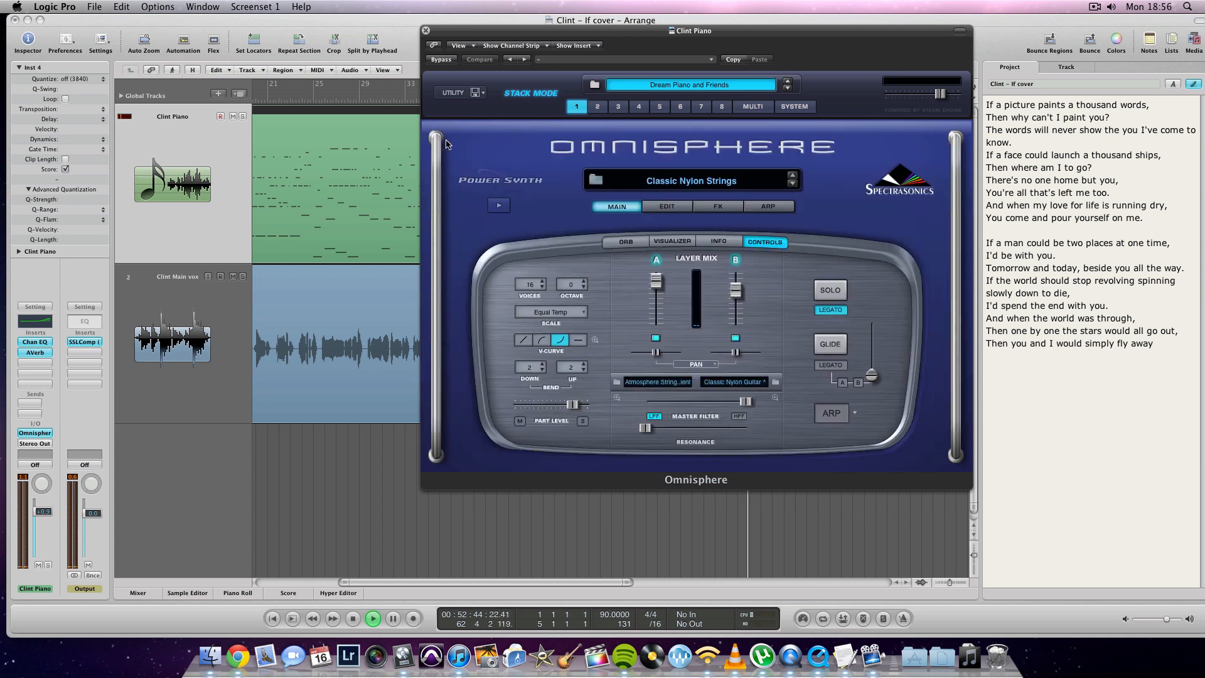
left_click(425, 30)
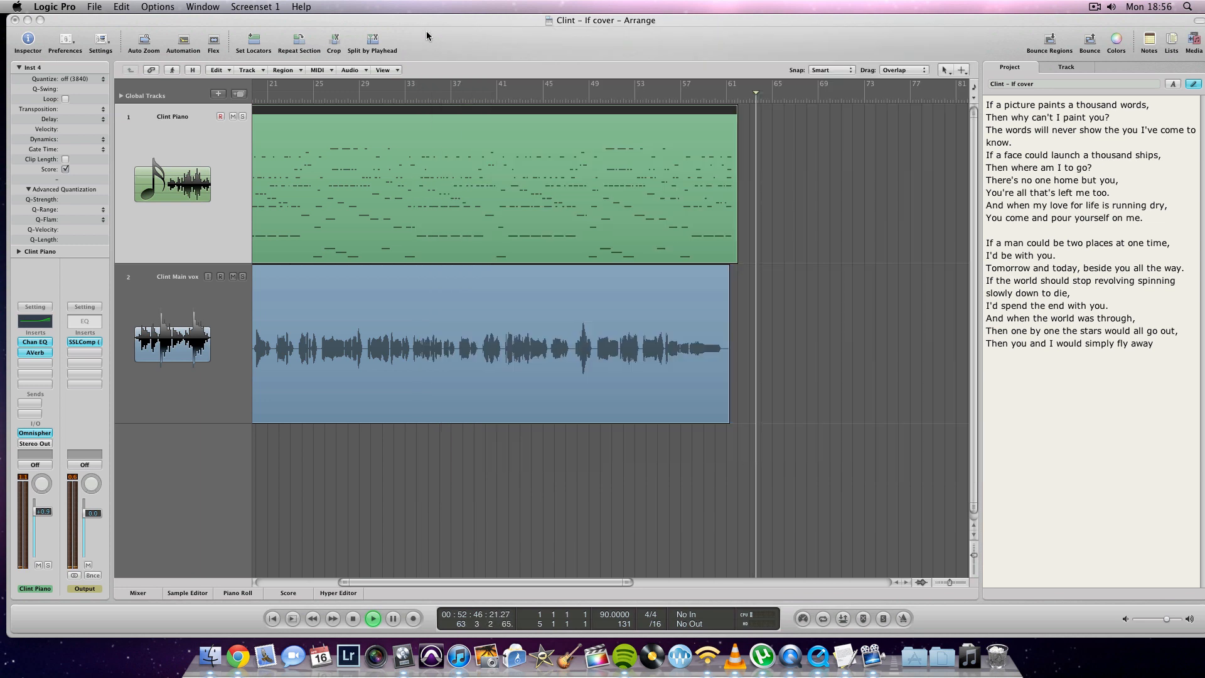